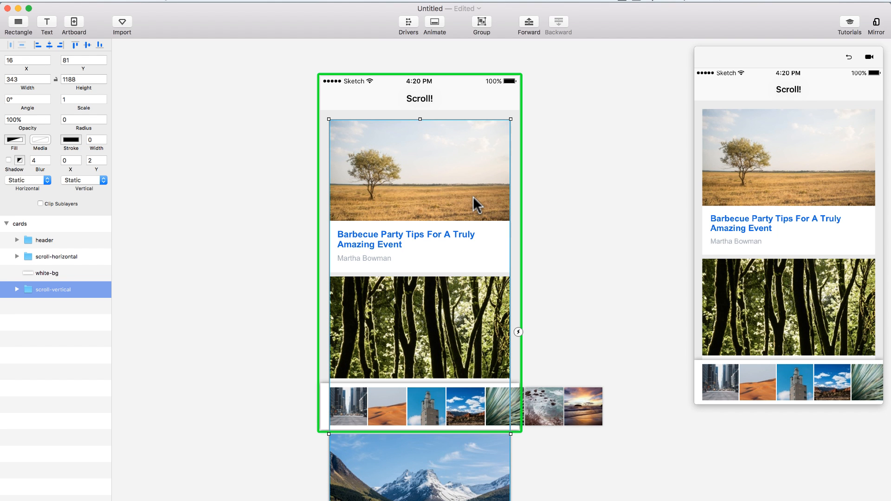
mouse_move(217, 211)
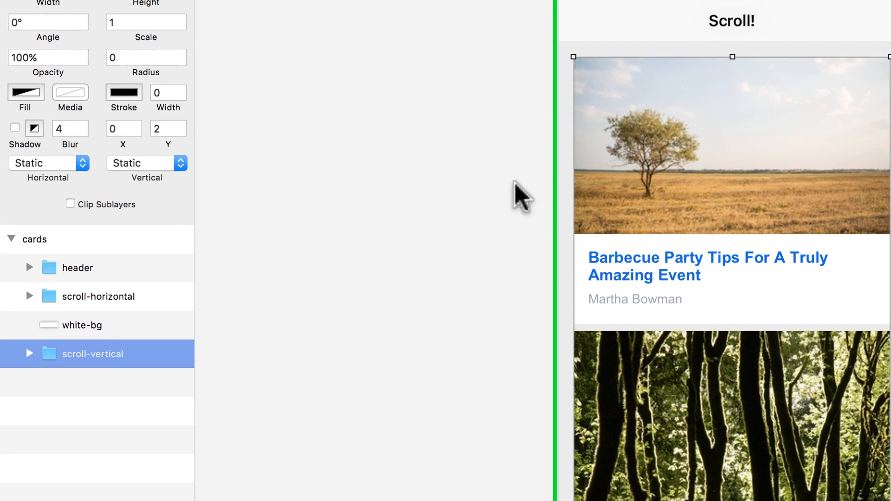
Step: Set the scroll-vertical card feed's Vertical behavior to Scroll
click(48, 163)
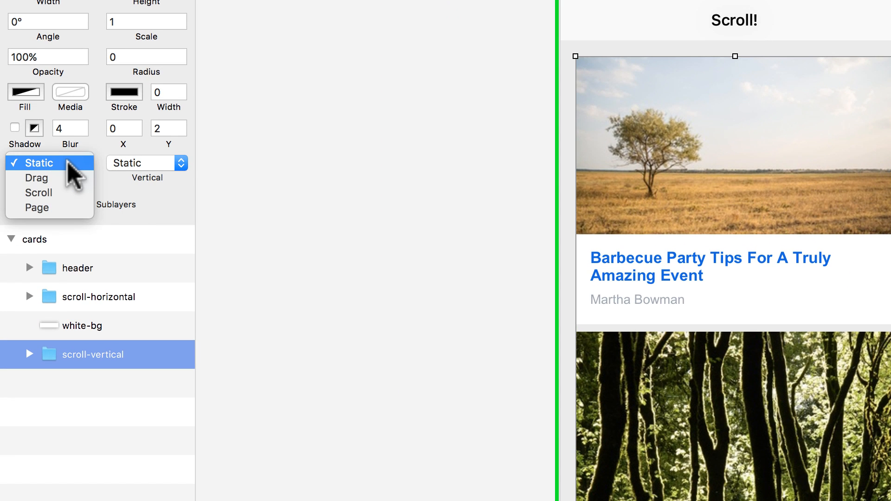
mouse_move(38, 192)
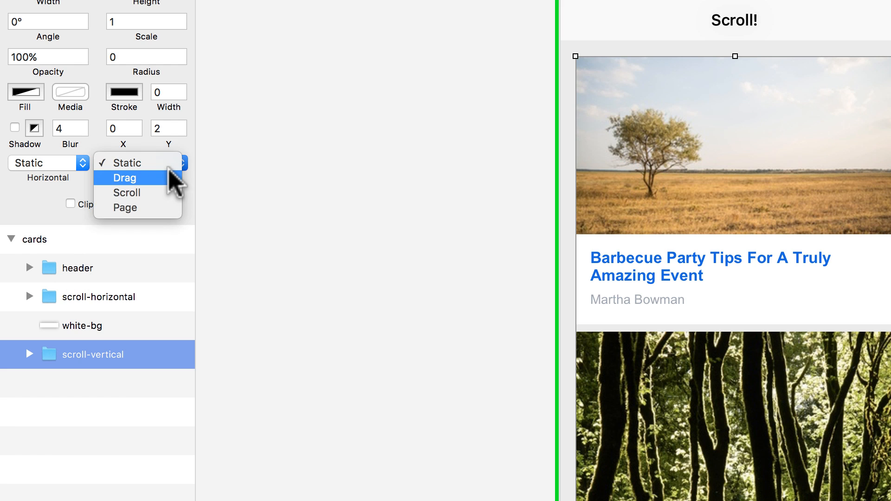
click(145, 163)
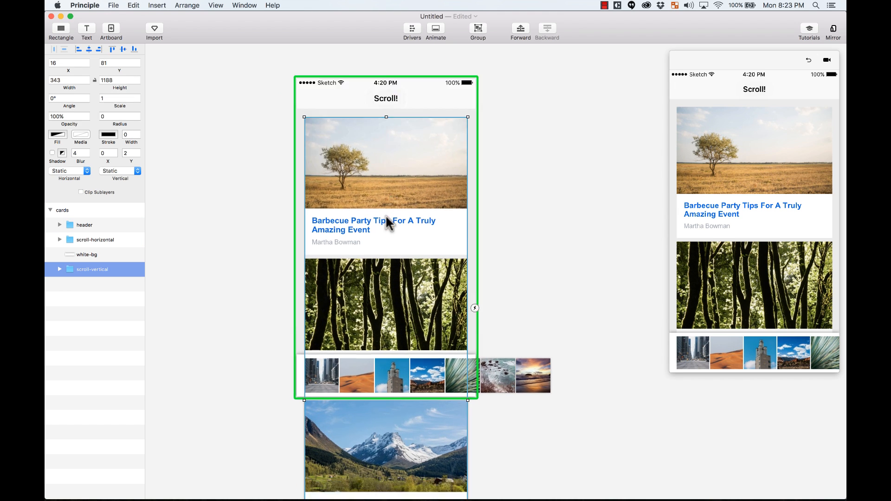
scroll(down, 3)
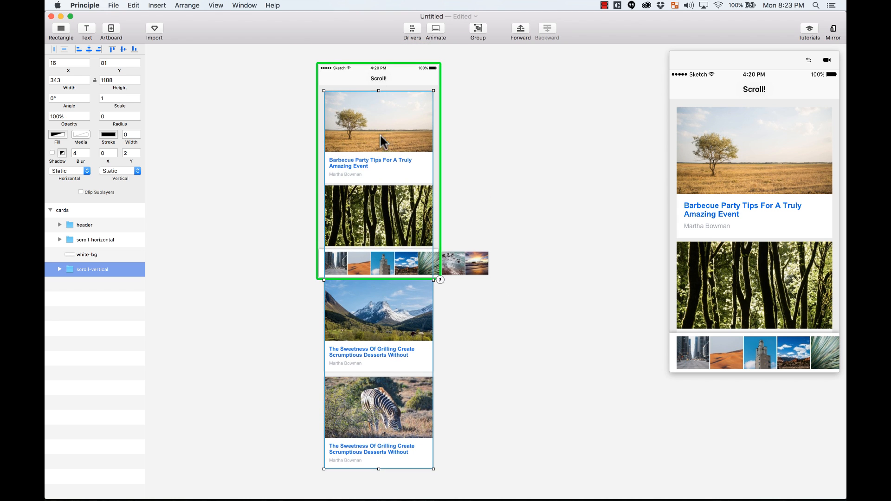
mouse_move(390, 149)
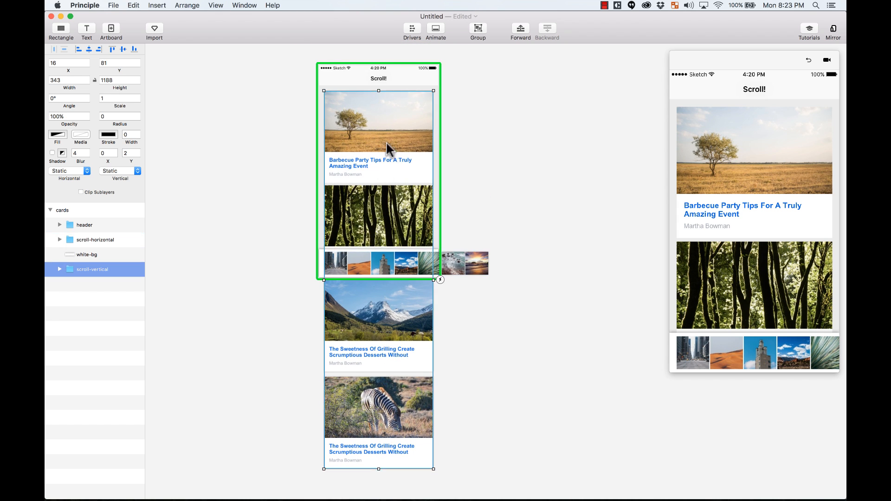
mouse_move(396, 154)
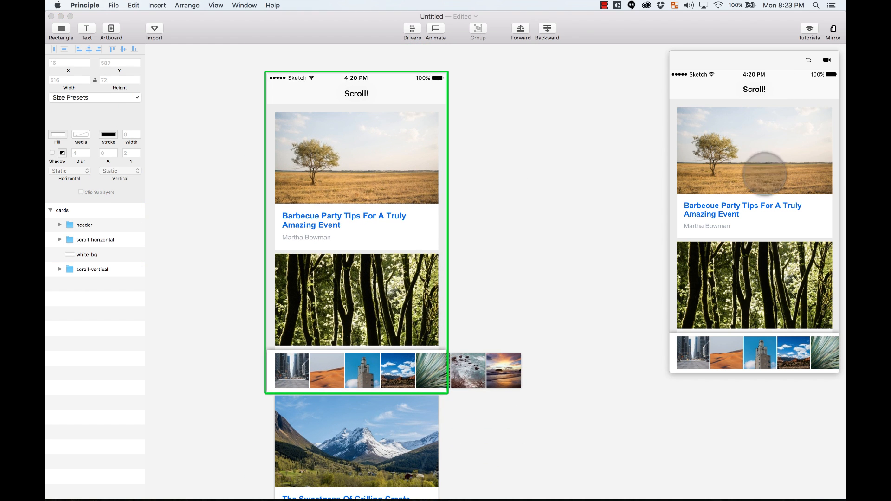
mouse_move(734, 347)
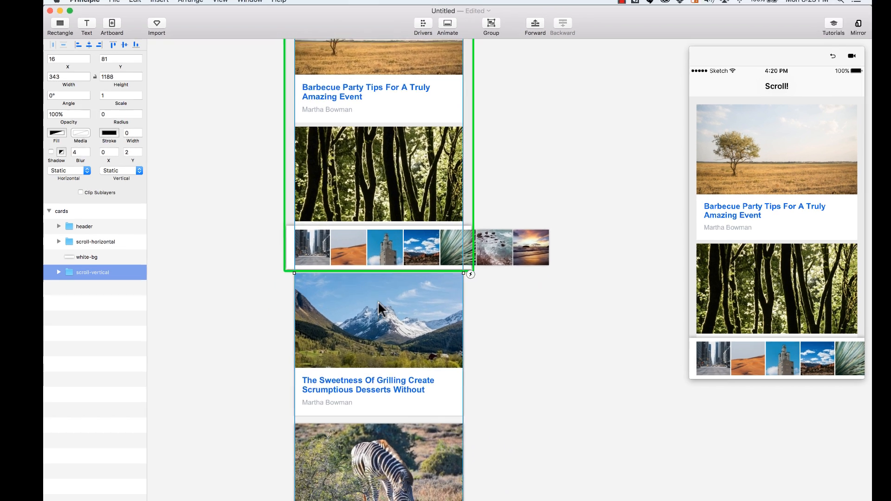
click(67, 170)
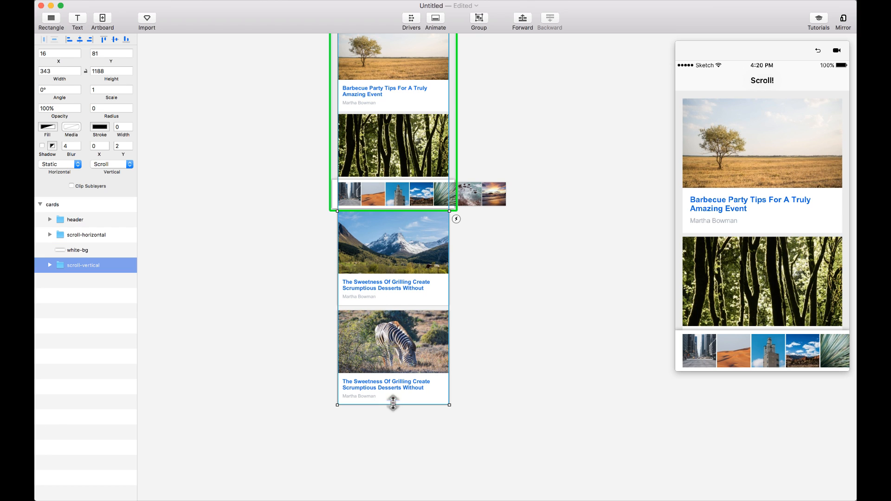
Step: Trim the feed group's bottom edge up to end above the image strip
drag(393, 405, 405, 221)
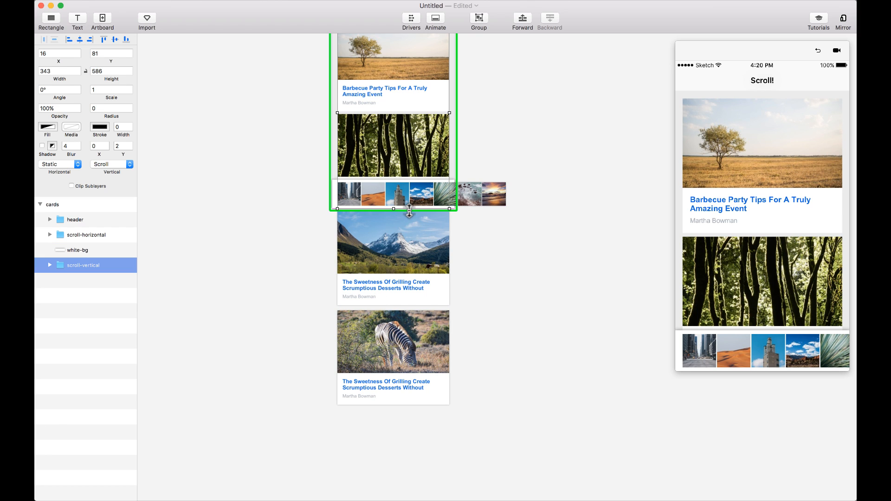
drag(408, 208, 408, 174)
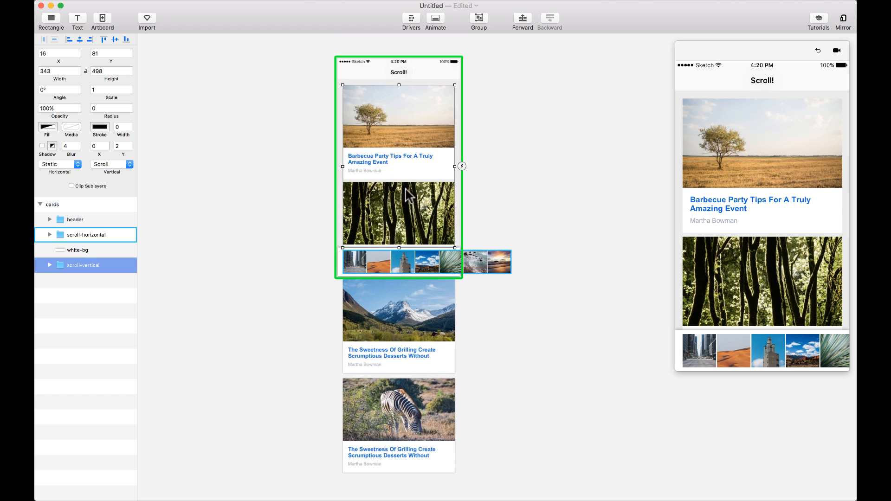
scroll(down, 3)
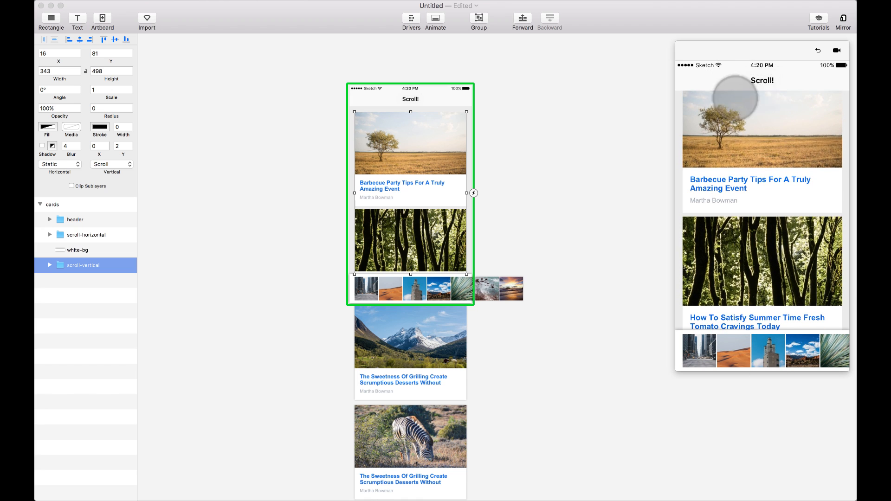
scroll(down, 3)
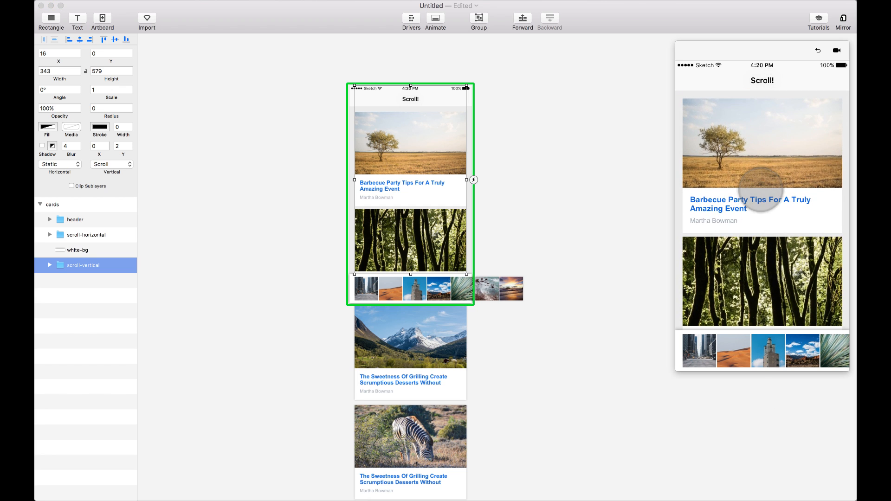
mouse_move(793, 349)
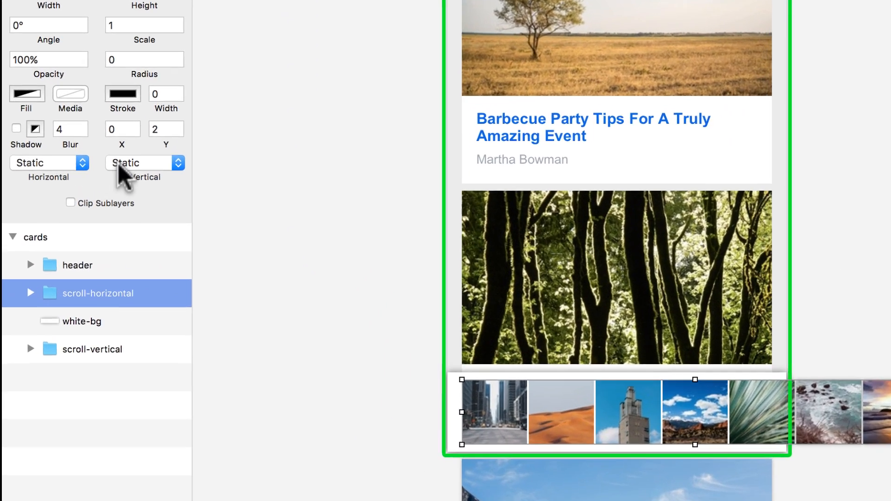
Step: Set scroll-horizontal's Horizontal behavior to Scroll
click(48, 162)
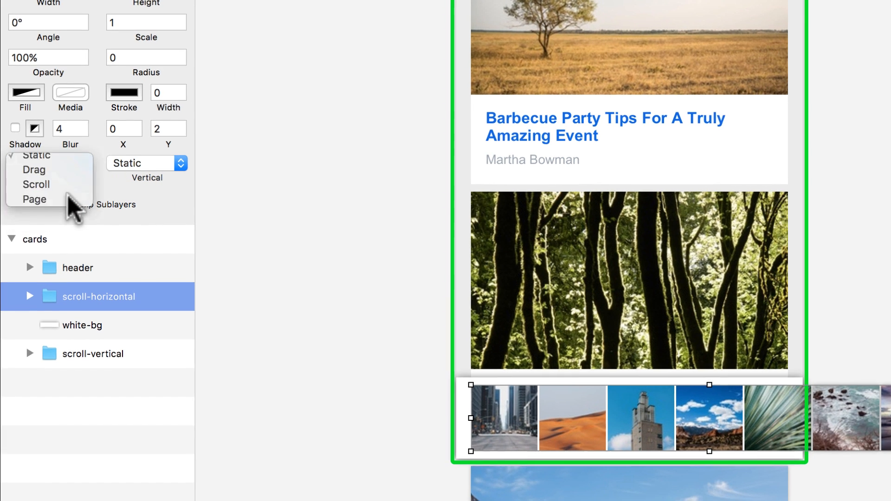
click(36, 185)
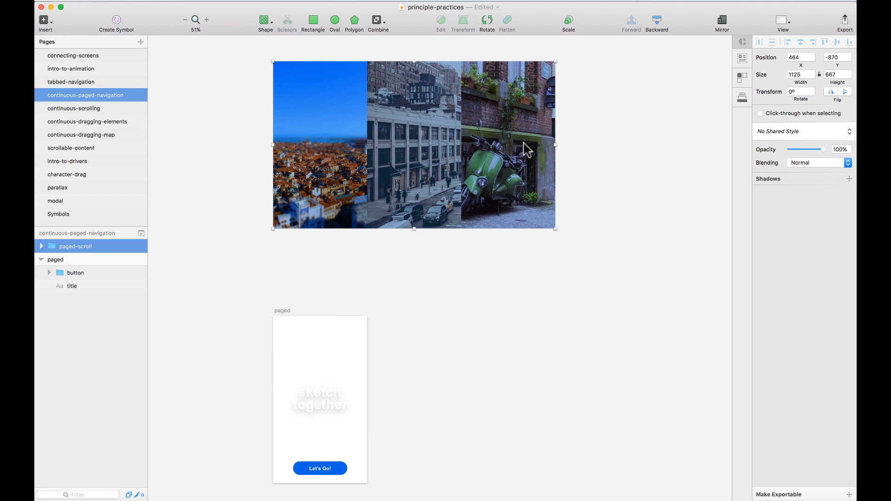
mouse_move(388, 84)
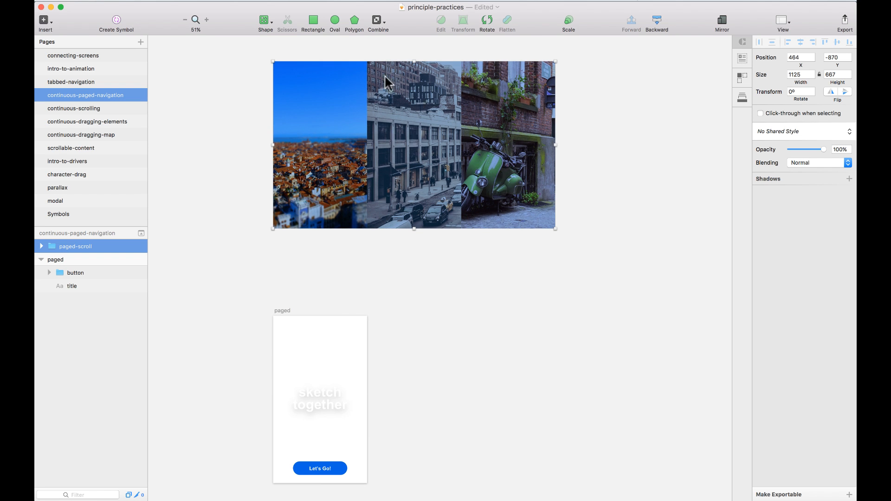
mouse_move(458, 212)
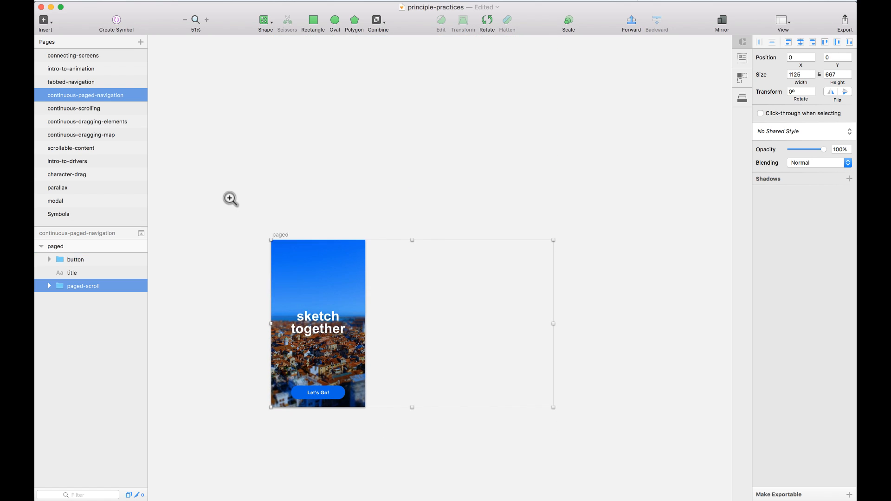
Step: Switch to a blank Principle document and import the paged navigation artboard from Sketch
key(cmd+tab)
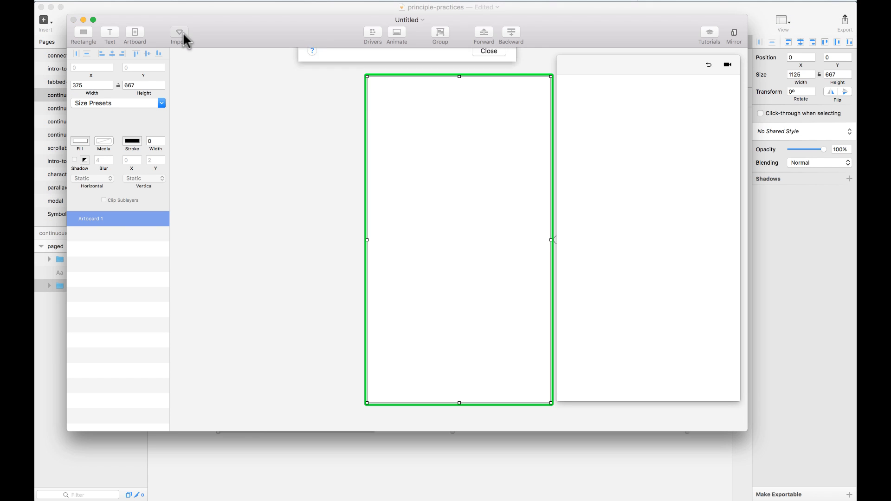
click(179, 32)
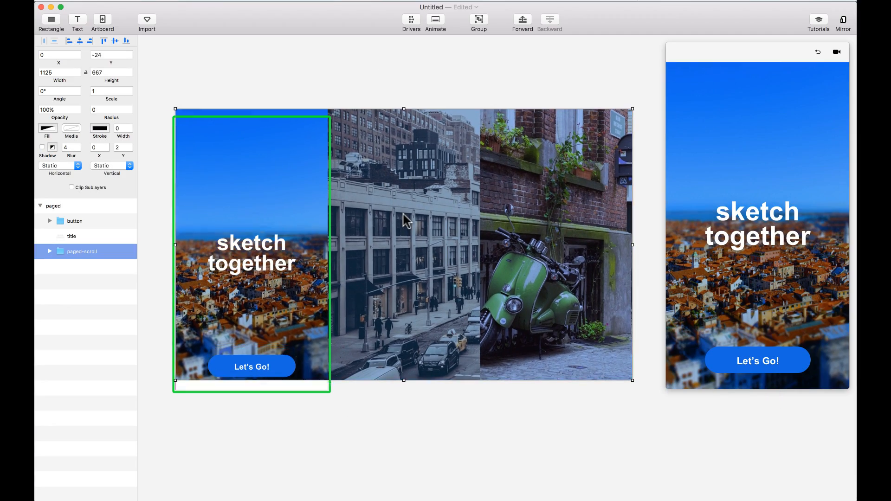
Step: Undo the last change and set paged-scroll's Horizontal behavior to Page
key(cmd+z)
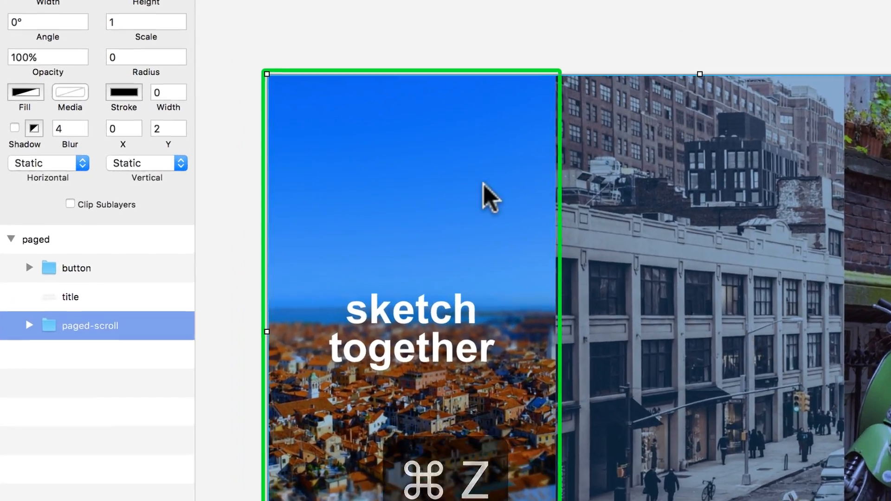
click(48, 163)
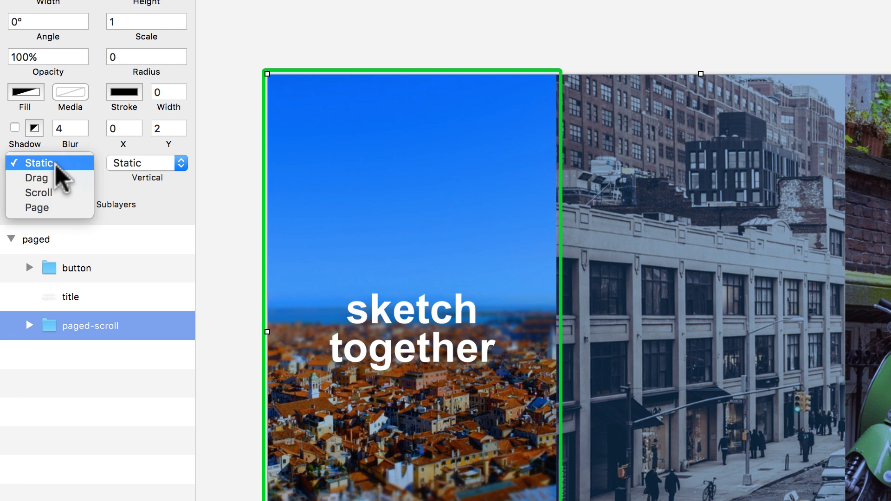
mouse_move(57, 208)
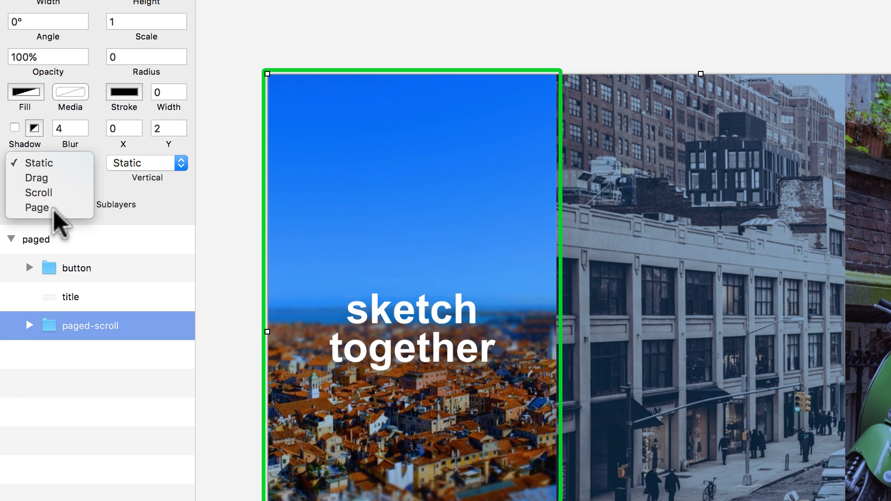
click(36, 208)
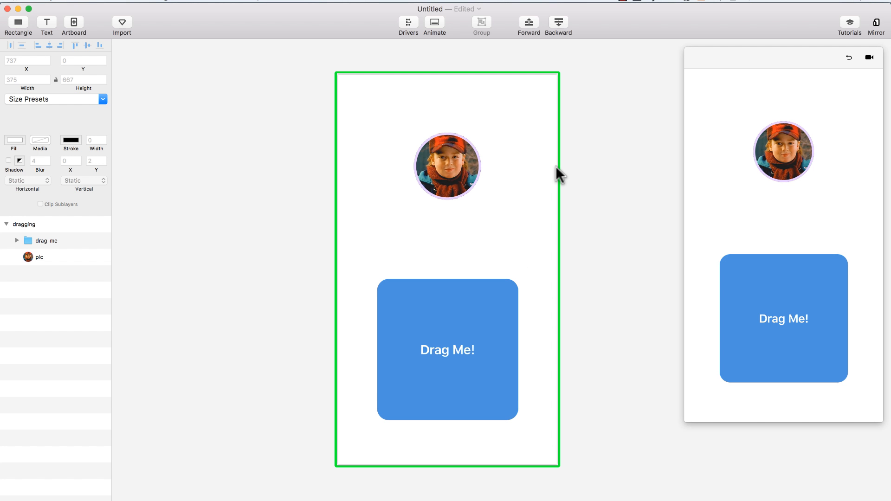
Step: Set the profile picture's Horizontal and Vertical behaviors to Drag
click(448, 167)
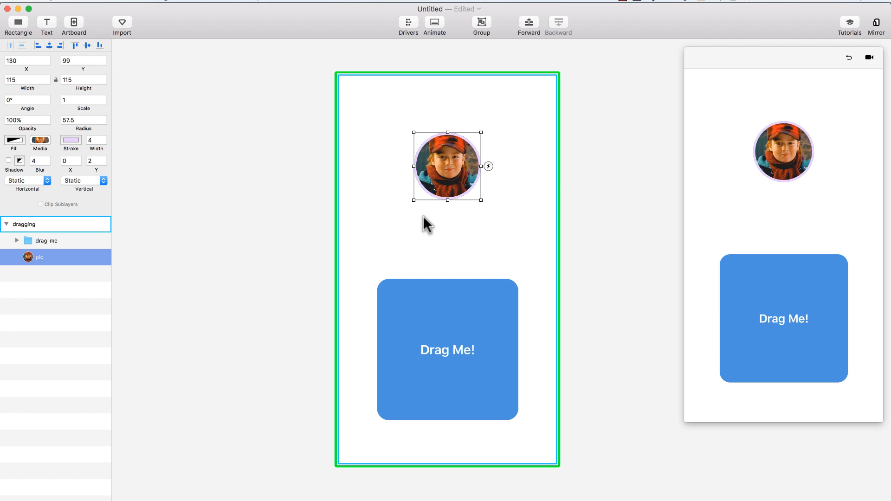
mouse_move(403, 161)
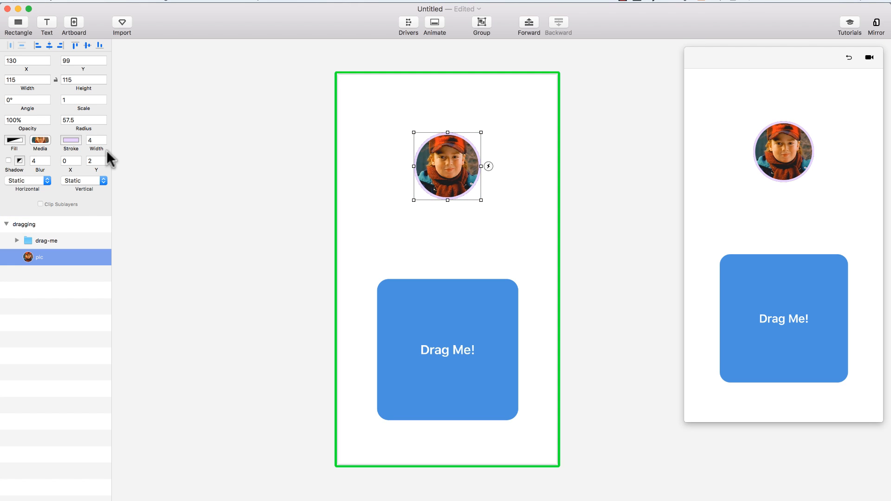
click(26, 180)
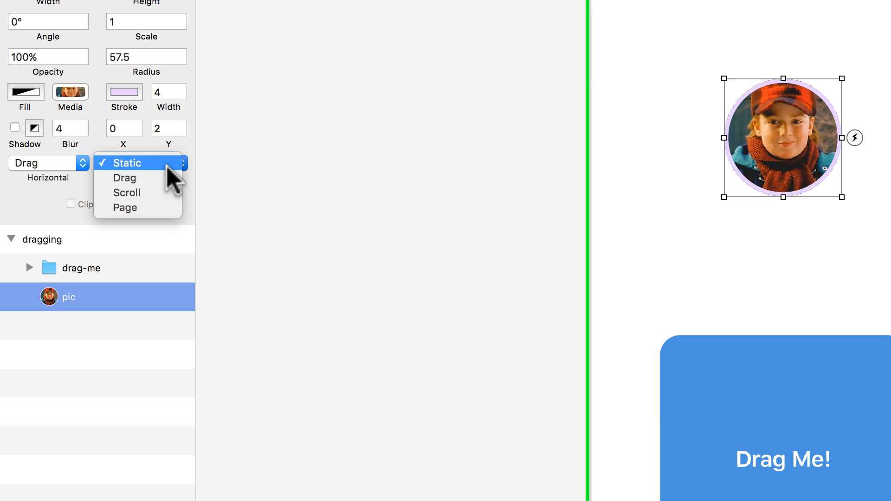
click(125, 178)
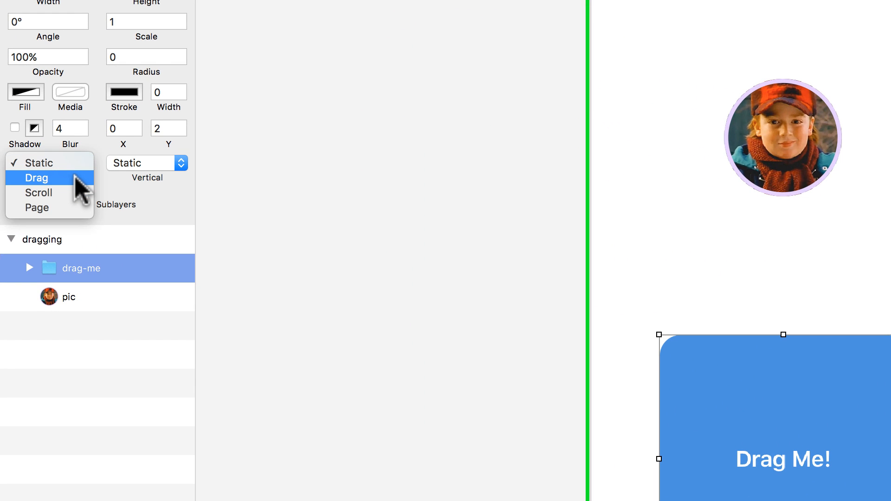
Step: Set drag-me's Horizontal and Vertical behaviors to Drag and test dragging it in the preview
click(36, 178)
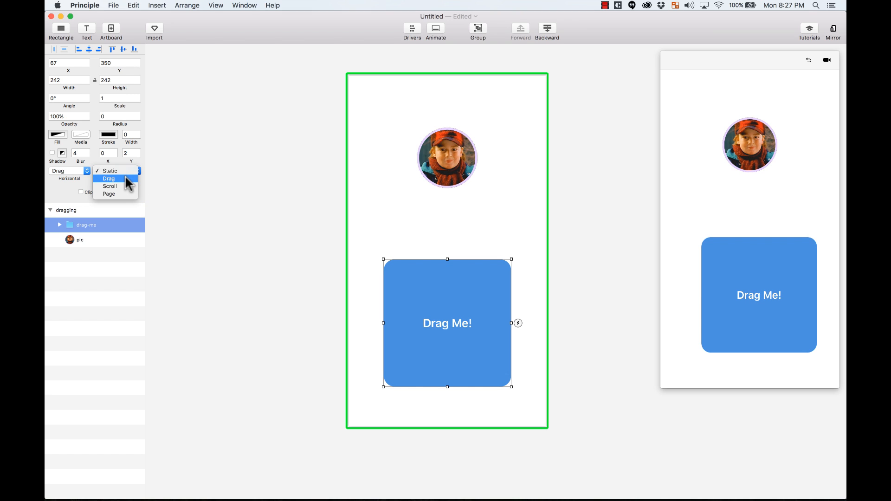
click(109, 179)
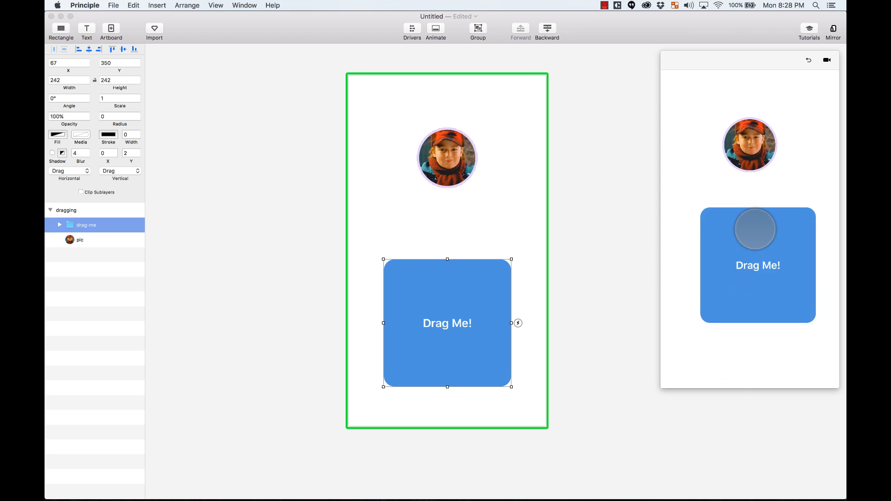
drag(758, 265, 734, 270)
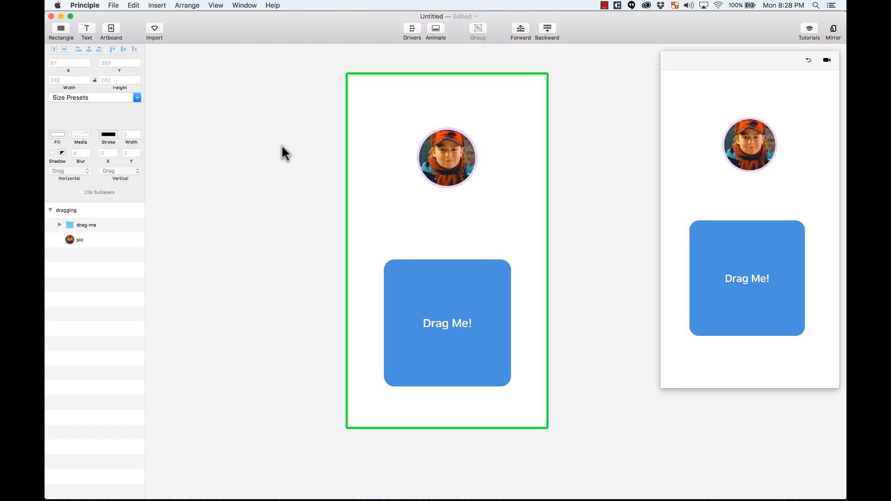
Step: Check the continuous-dragging-map page in Sketch, then return to Principle
key(cmd+tab)
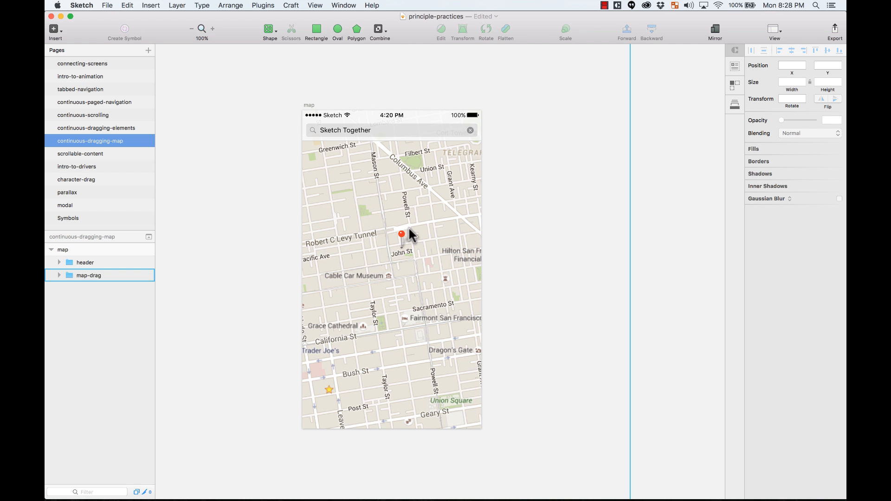
key(cmd+tab)
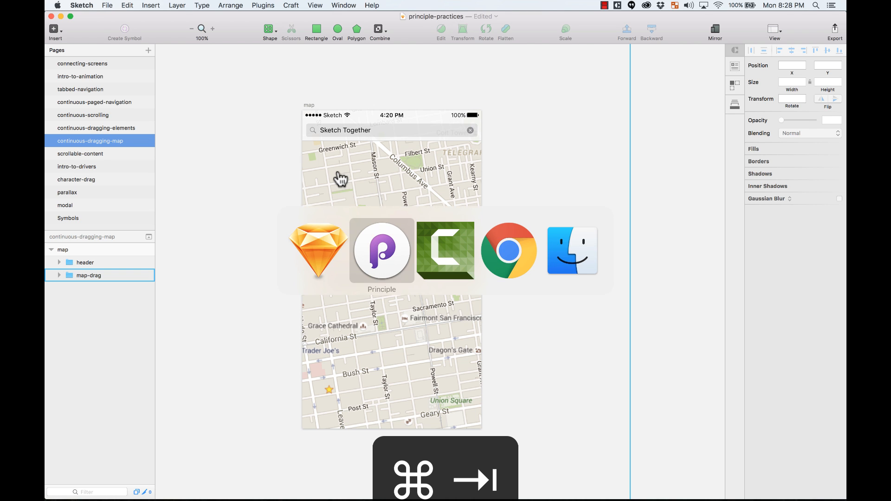
key(cmd+w)
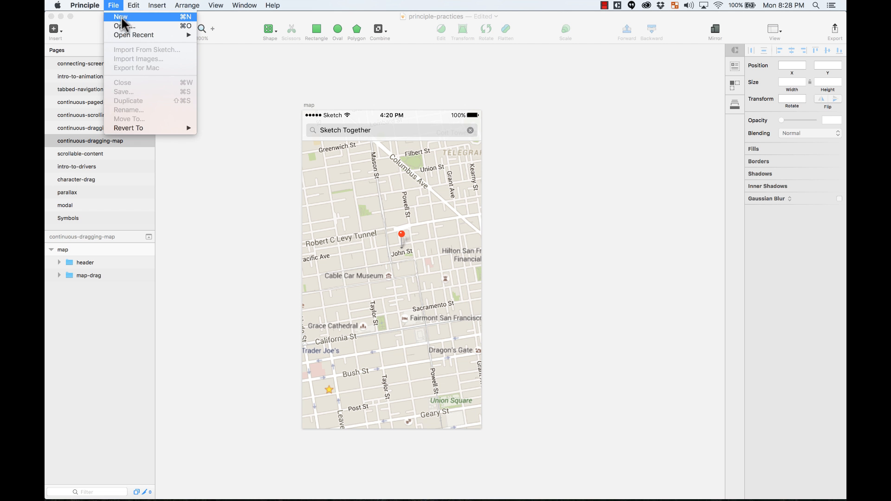
Step: Create a new document, import the Sketch map screen, and select its map-drag and header layers
click(120, 17)
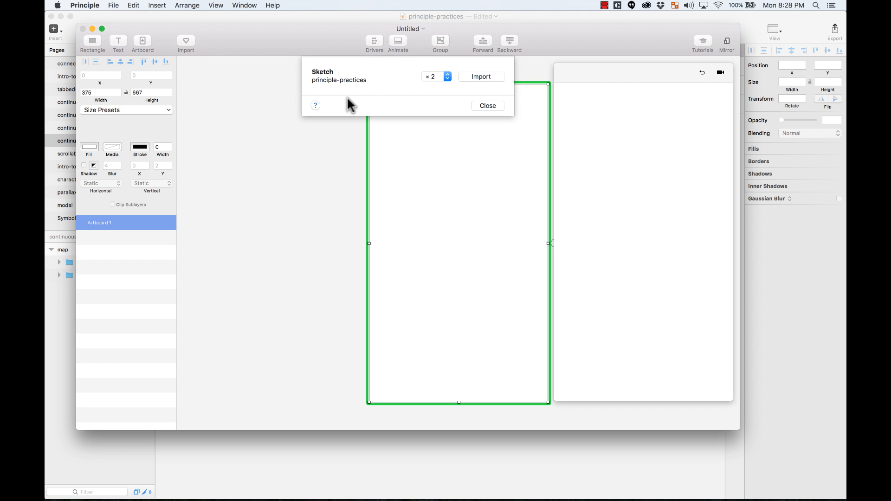
click(481, 76)
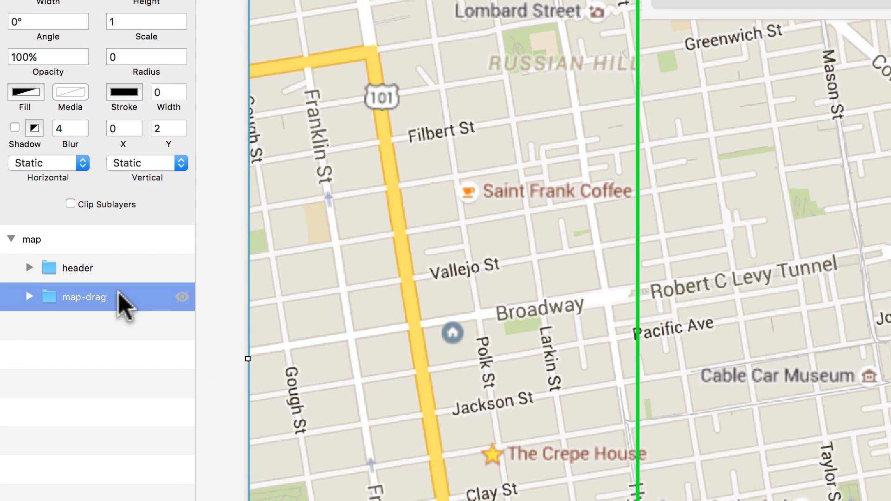
click(48, 165)
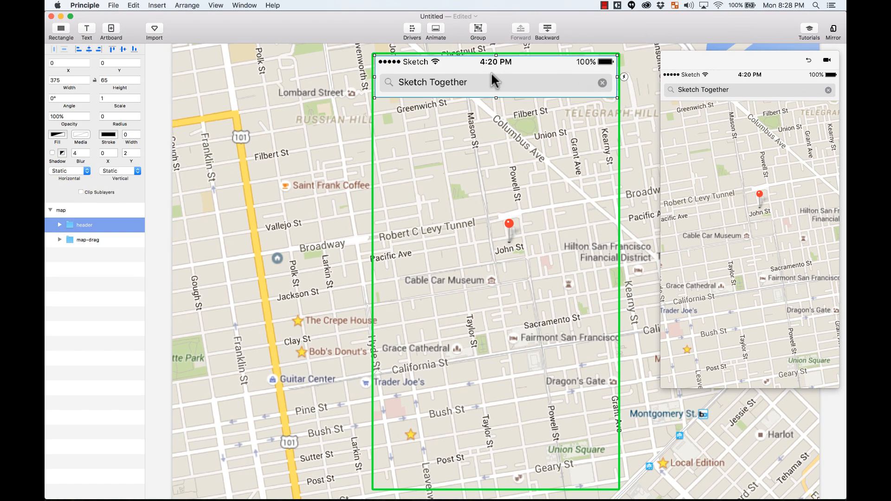
click(88, 239)
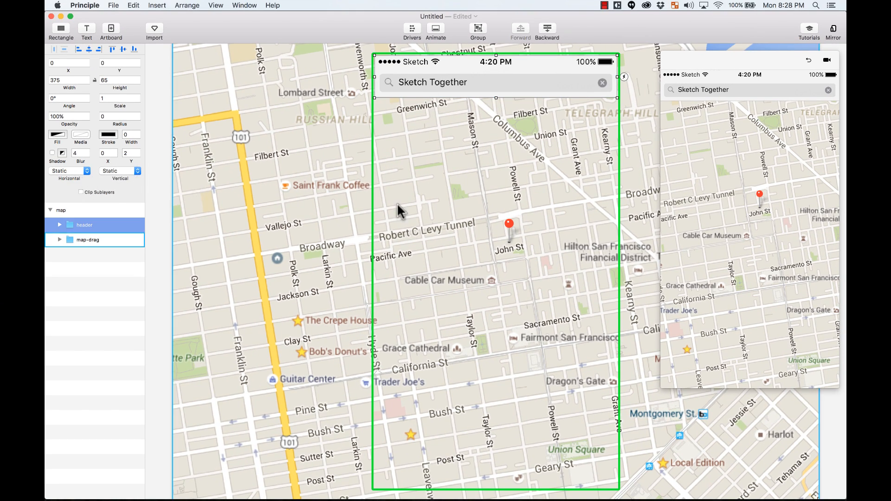